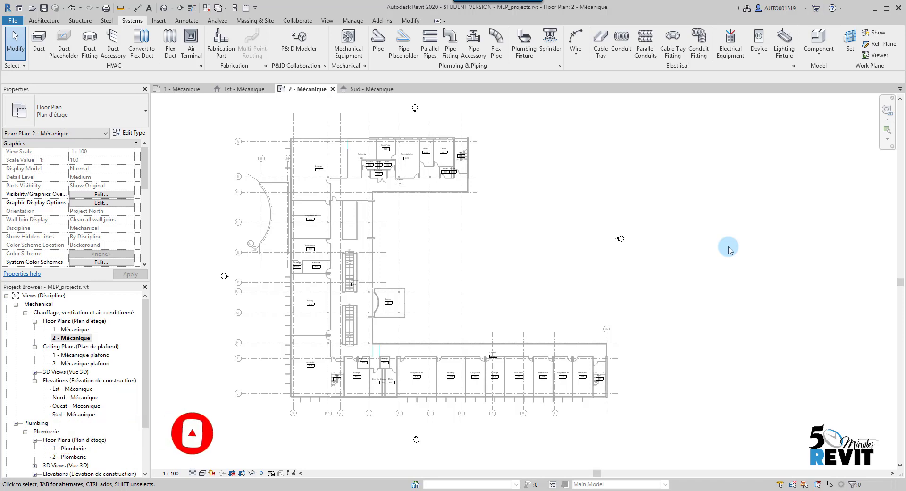
mouse_move(510, 251)
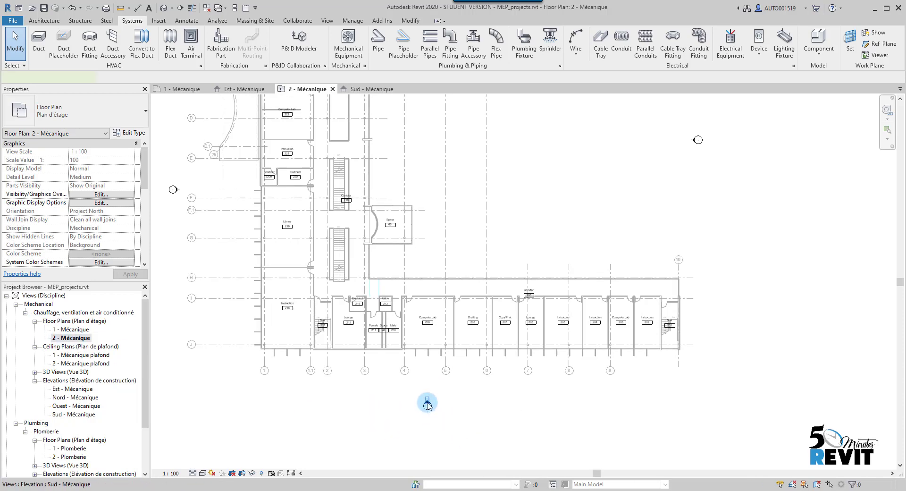
- Open the Sud - Mécanique elevation to review level heights, including Roof at 10973
click(372, 89)
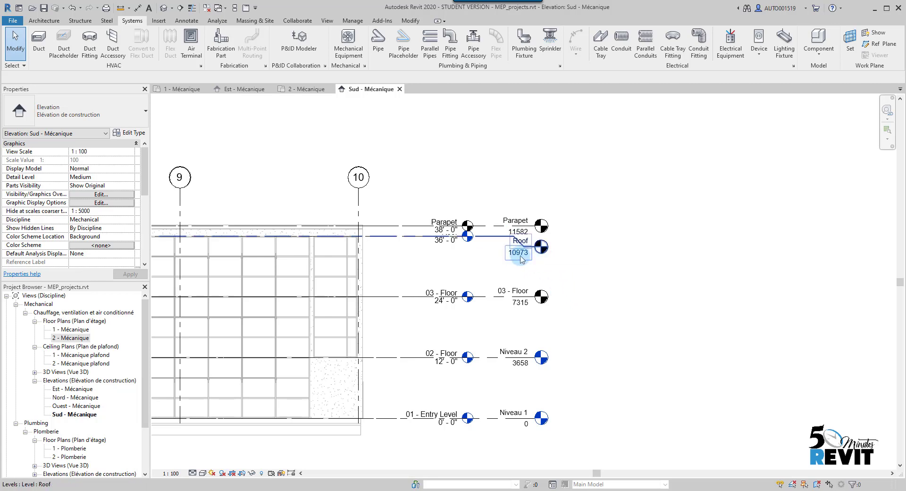
mouse_move(487, 255)
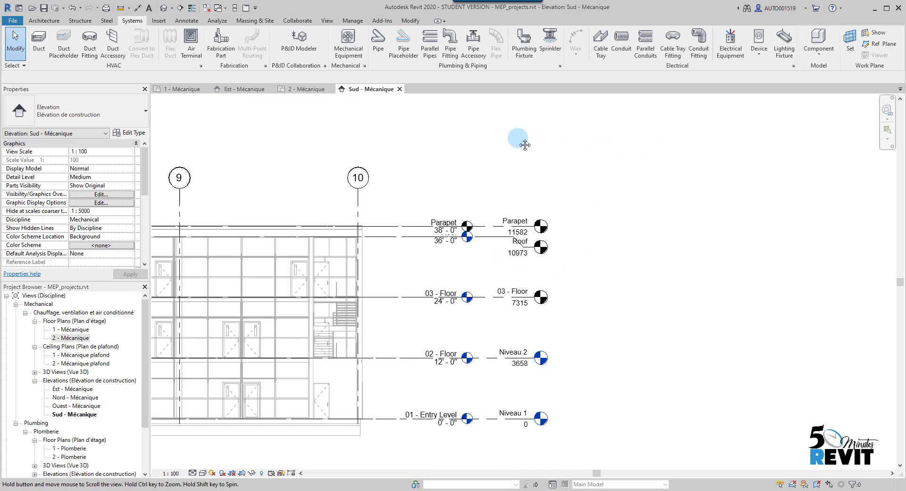
- Create a new floor plan view for the Roof level via Plan Views > Floor Plan
click(326, 20)
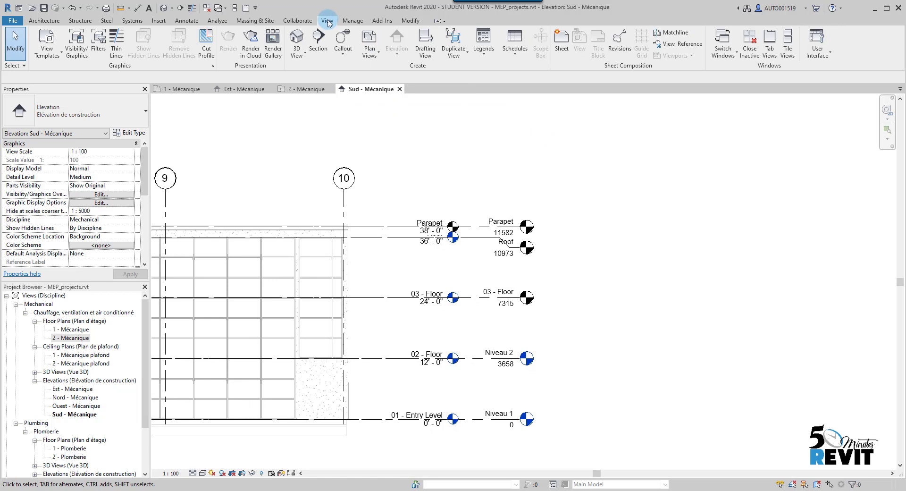
mouse_move(369, 42)
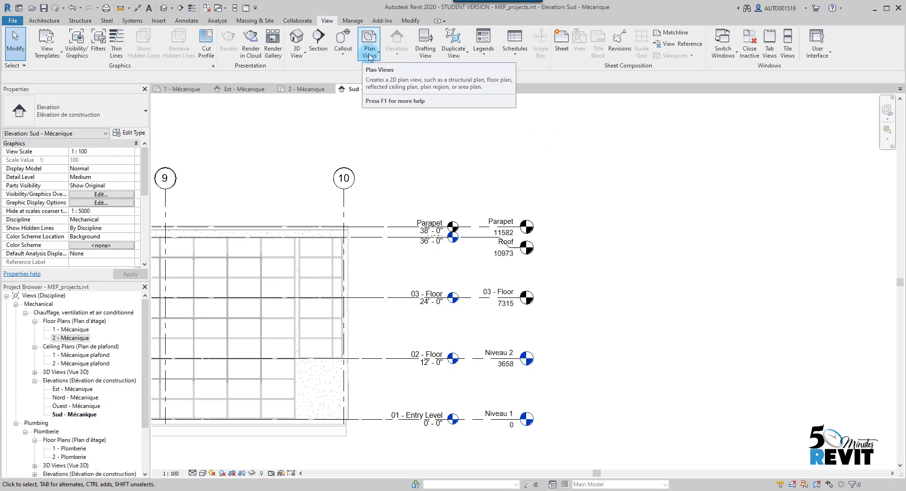
click(368, 42)
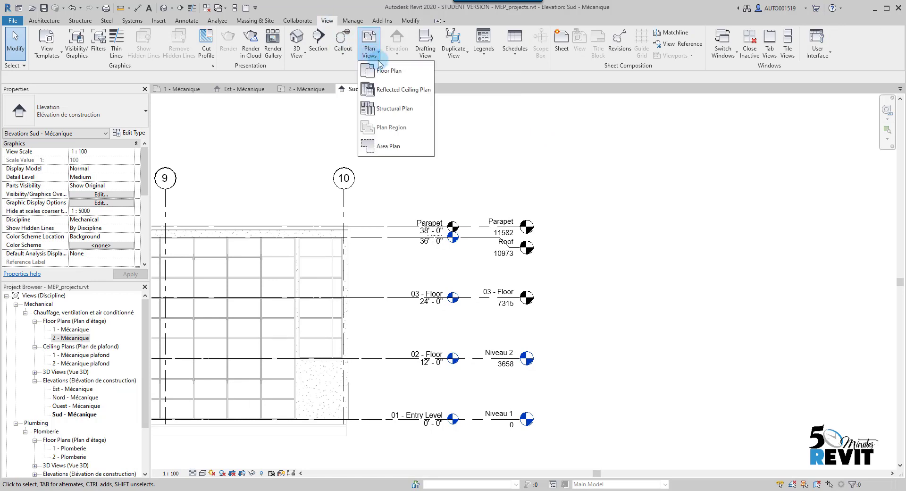
click(389, 71)
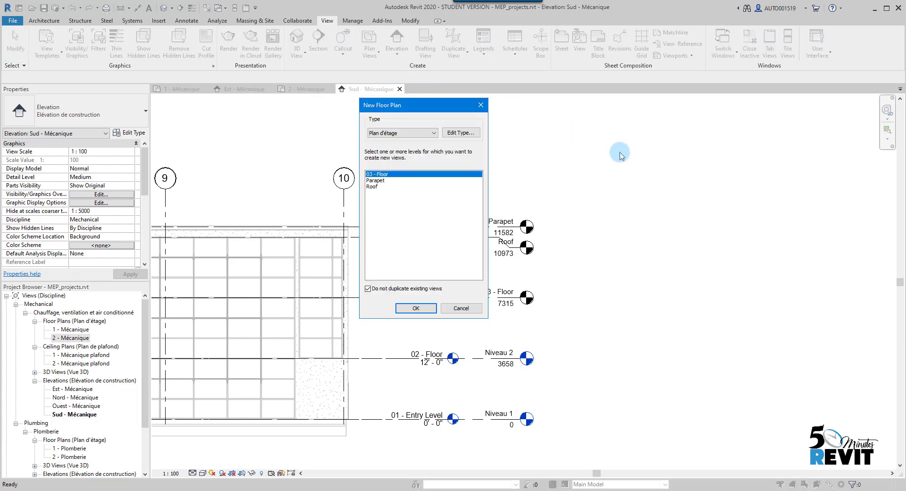
click(371, 186)
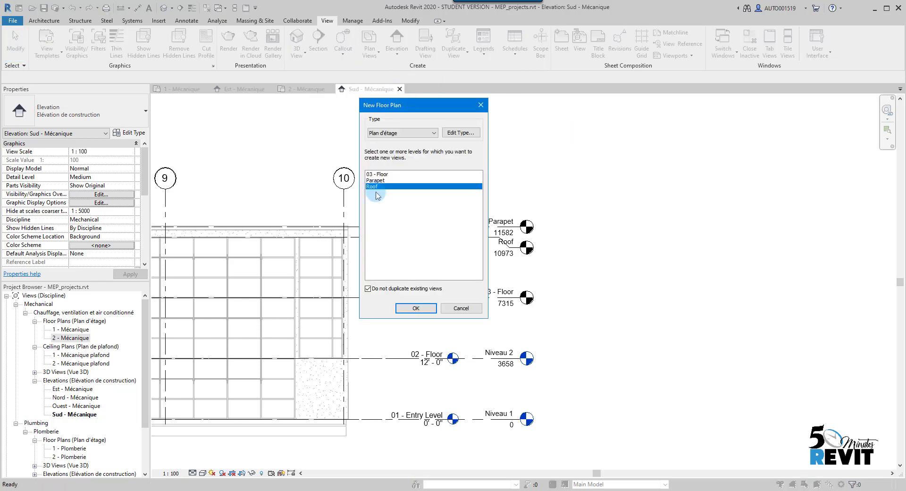
click(416, 307)
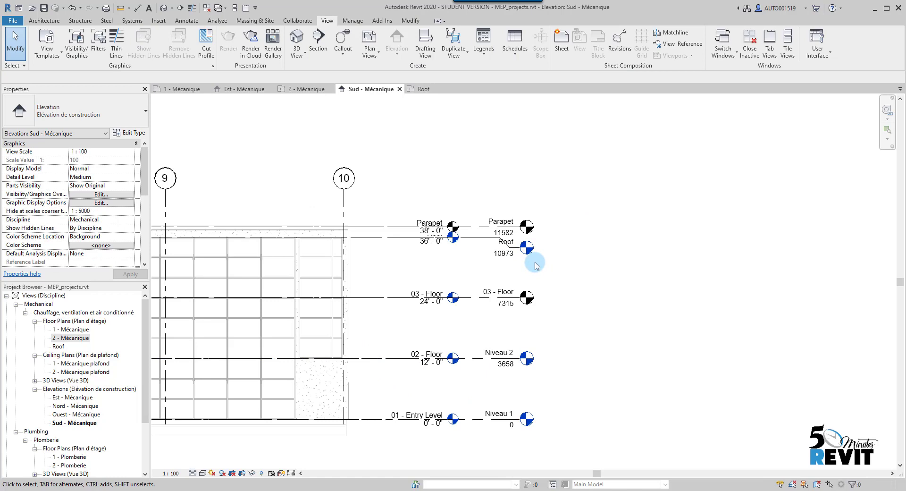
mouse_move(539, 263)
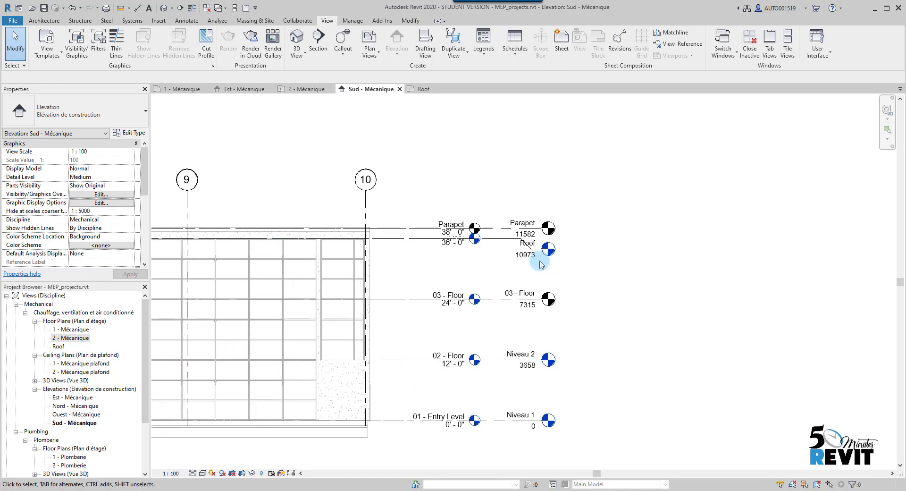
- Zoom to the Roof level head and open its floor plan
scroll(up, 3)
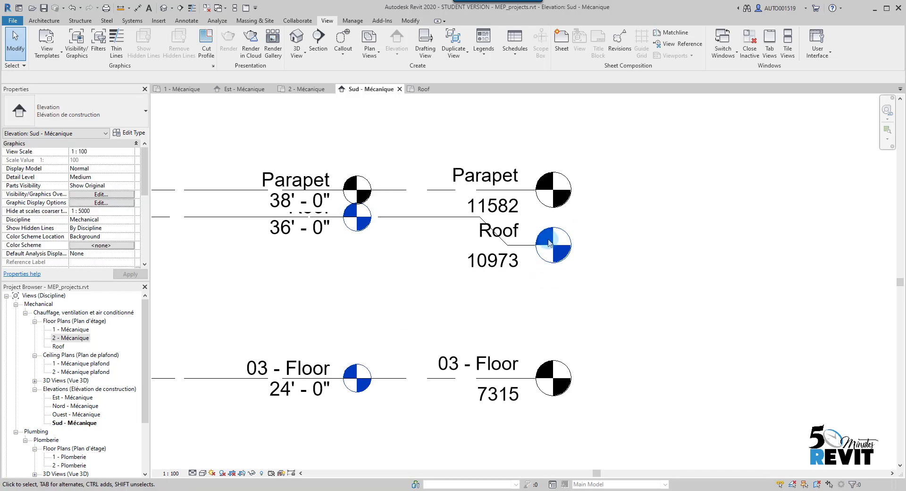
click(424, 89)
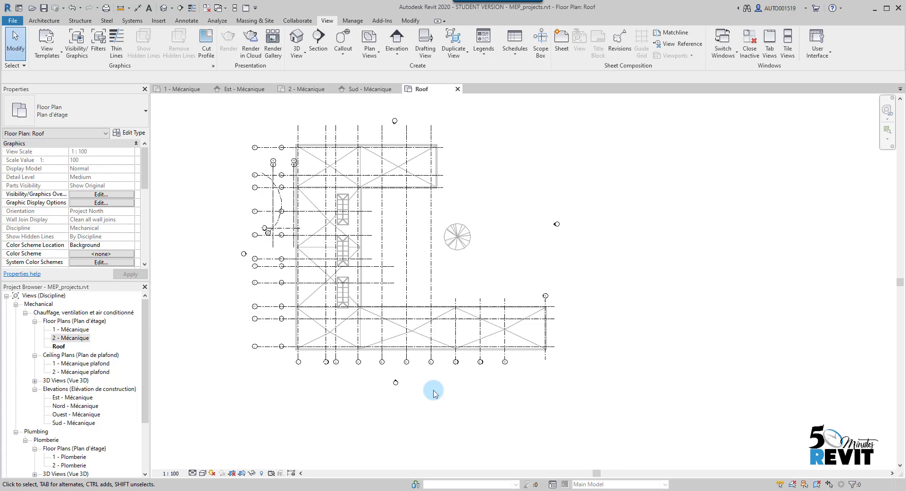
mouse_move(438, 395)
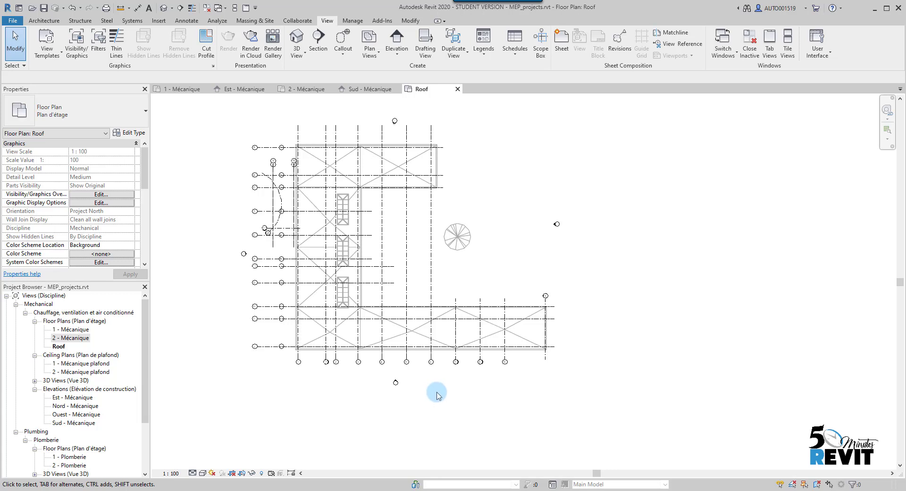
- Start placing Mechanical Equipment and bring up the Load Family dialog
click(132, 21)
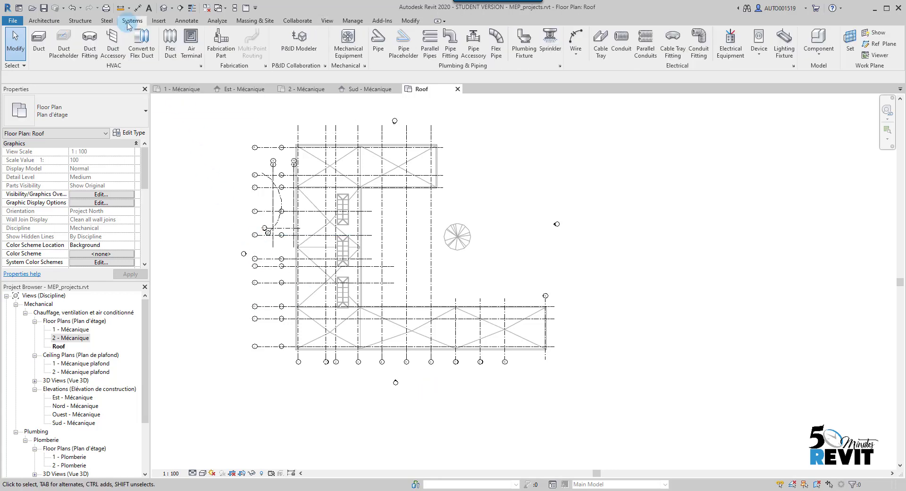
mouse_move(353, 56)
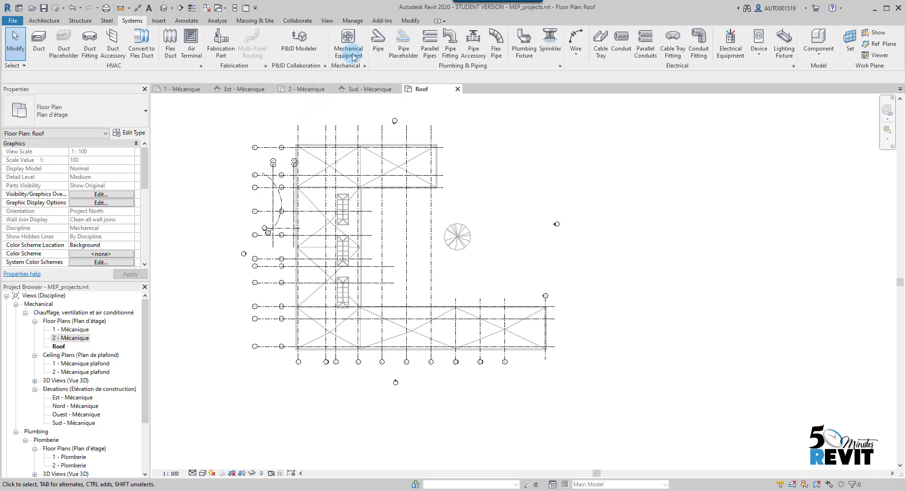
click(348, 40)
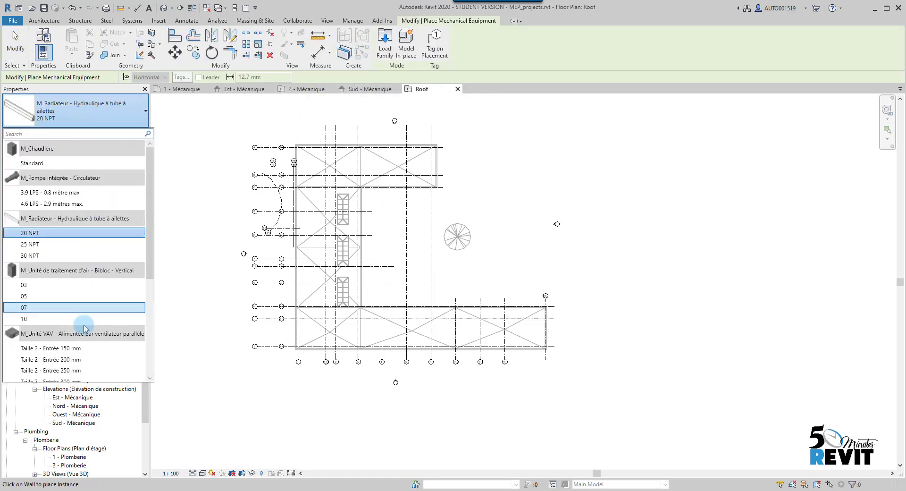
scroll(down, 3)
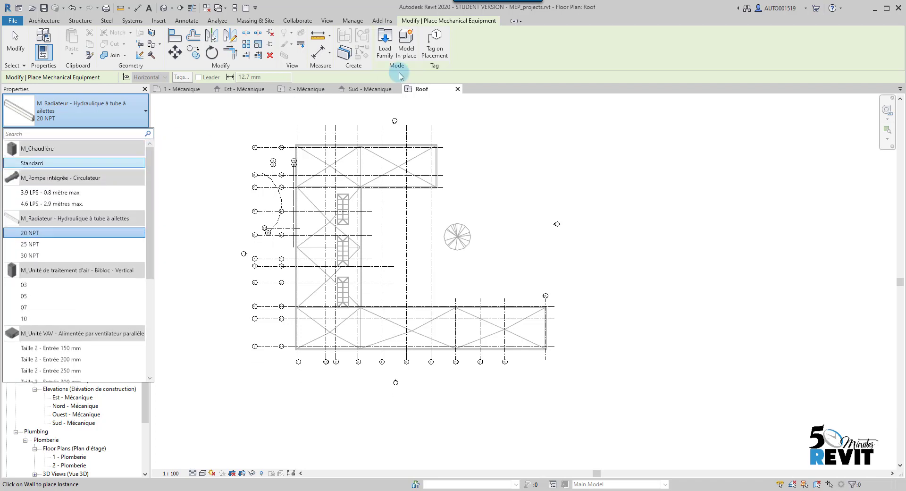
click(380, 40)
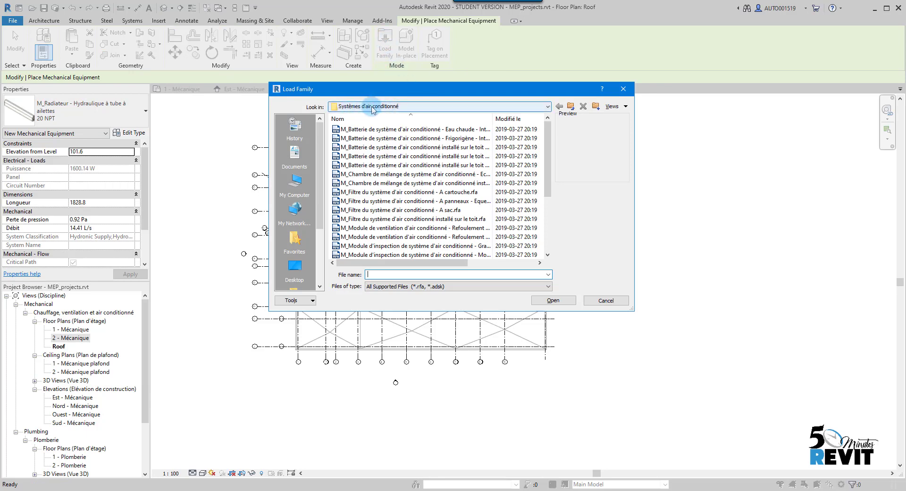
- Browse to the RVT 2020 Libraries French_INTL library folder
click(546, 106)
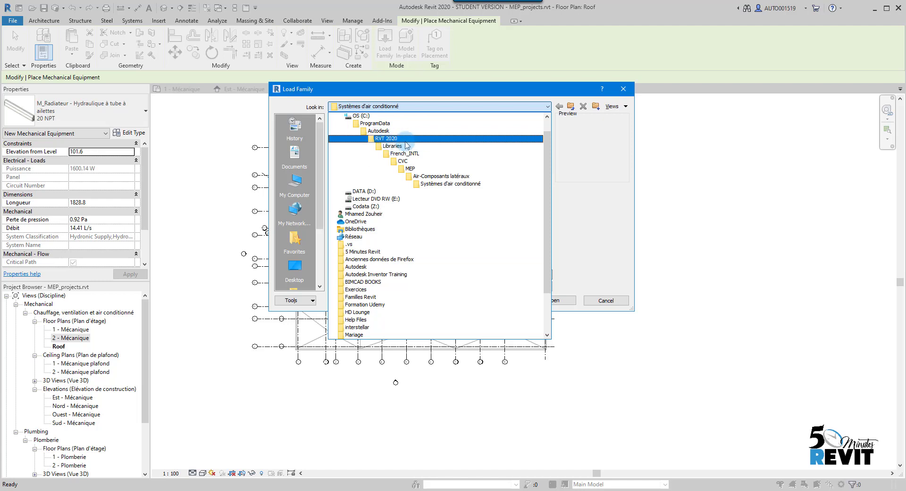
click(402, 161)
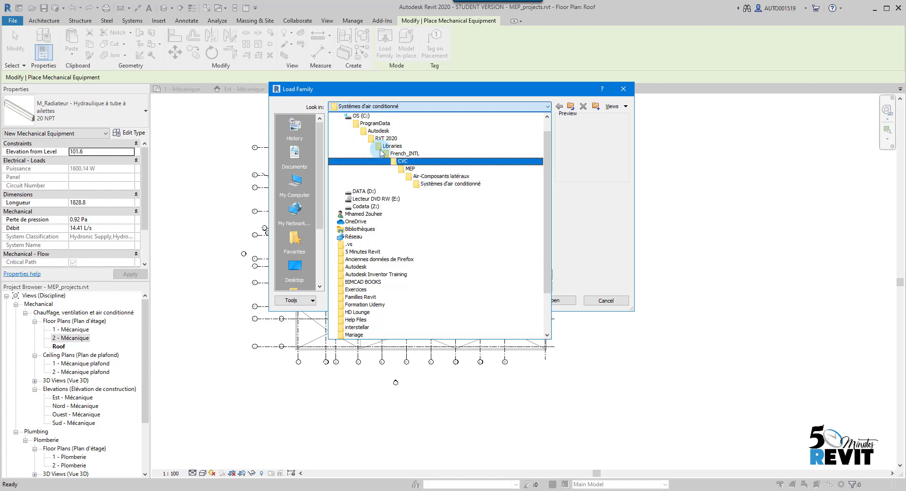
click(394, 146)
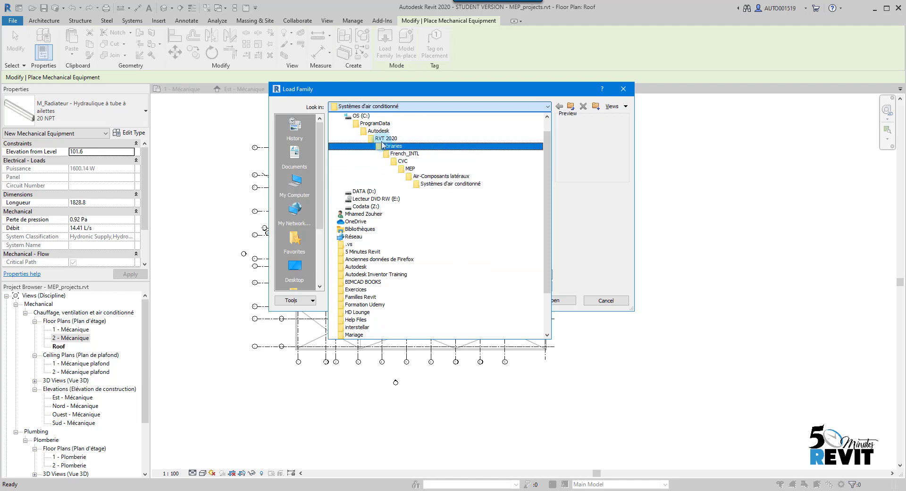
mouse_move(385, 147)
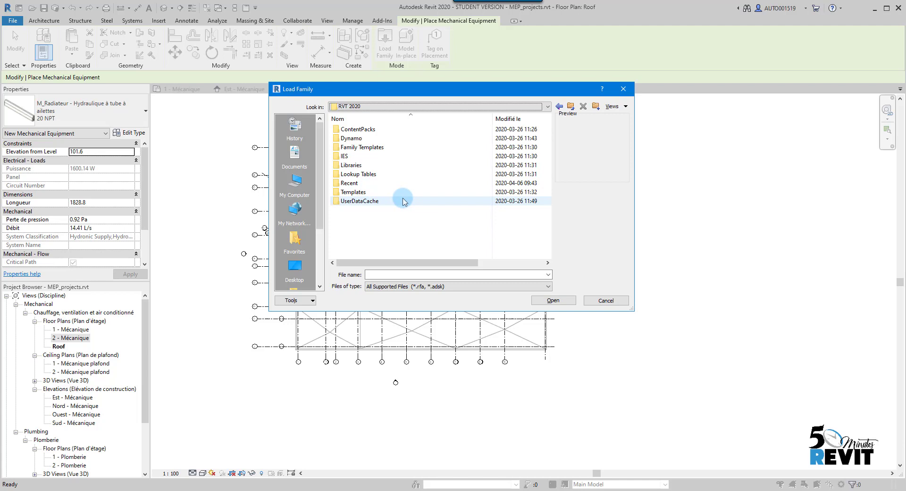
mouse_move(397, 201)
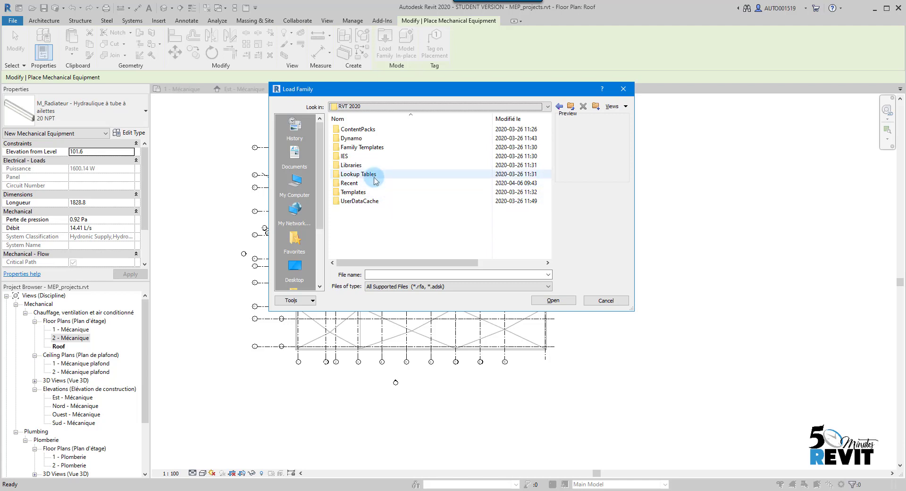
double_click(351, 165)
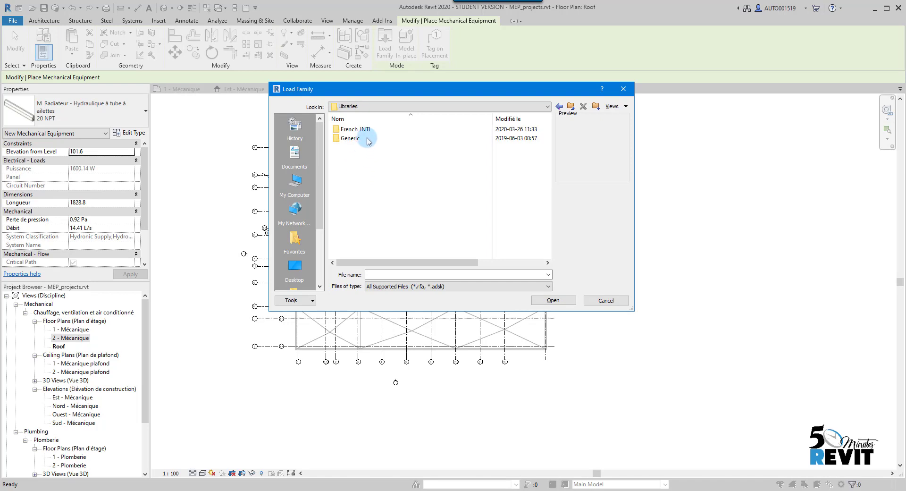
double_click(351, 128)
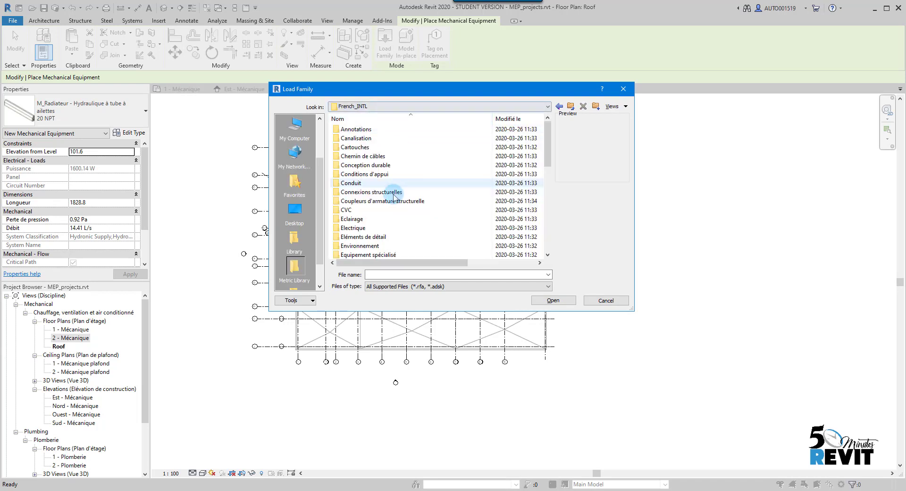
- Open CVC > MEP > Air-Composants latéraux > Systèmes d'air conditionné
double_click(348, 209)
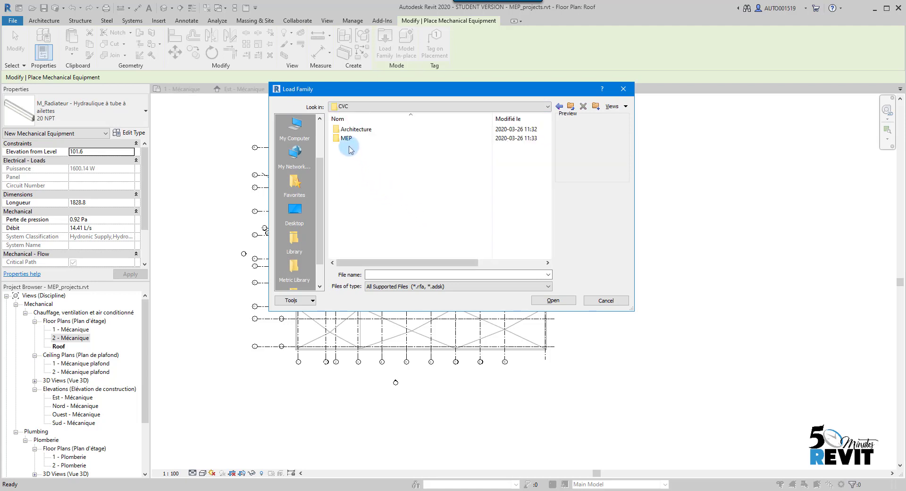
double_click(347, 138)
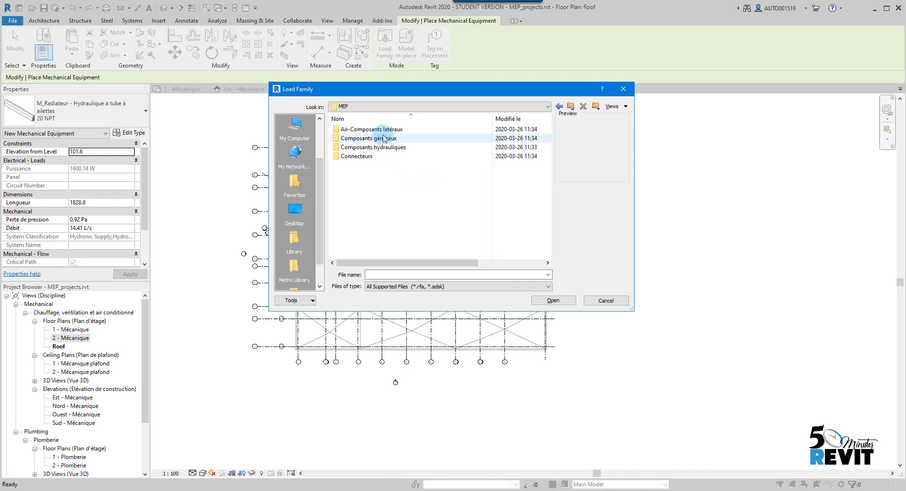
double_click(370, 129)
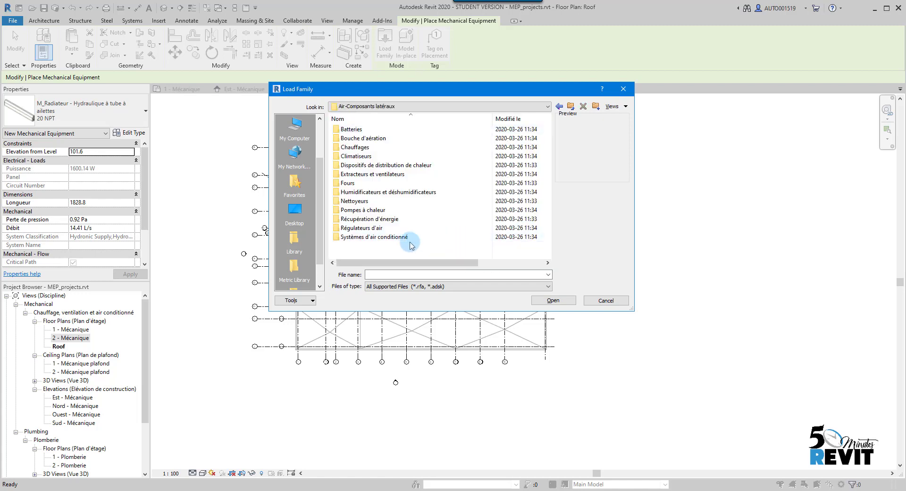
click(377, 236)
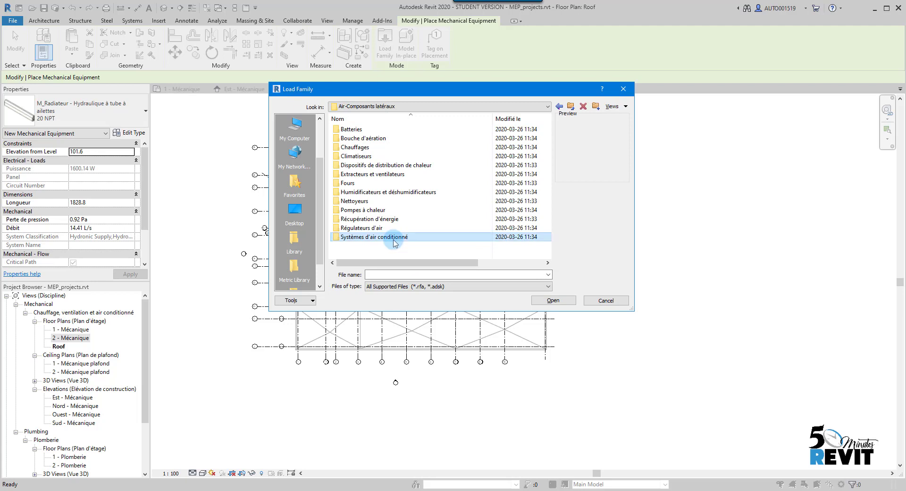
double_click(374, 236)
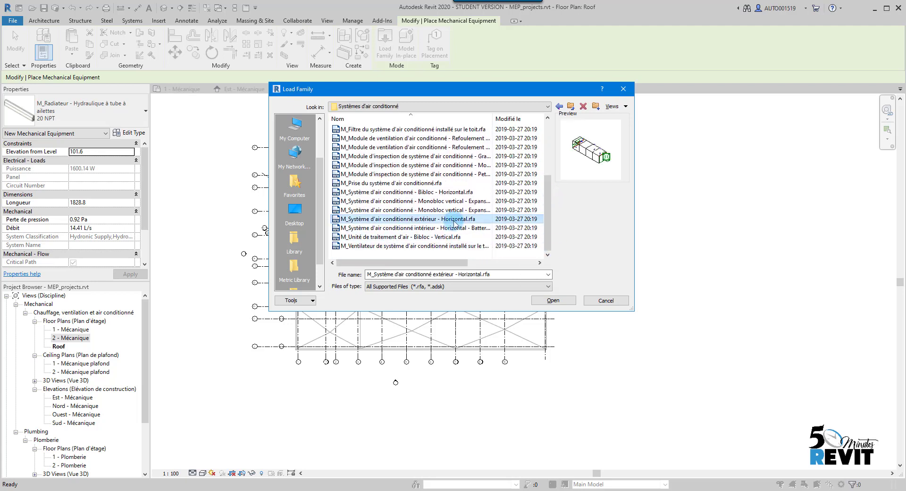
mouse_move(424, 228)
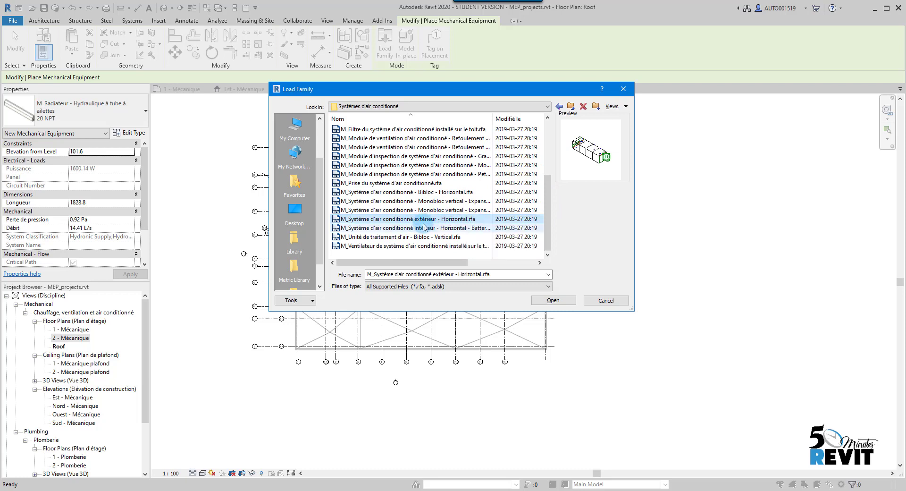
mouse_move(452, 219)
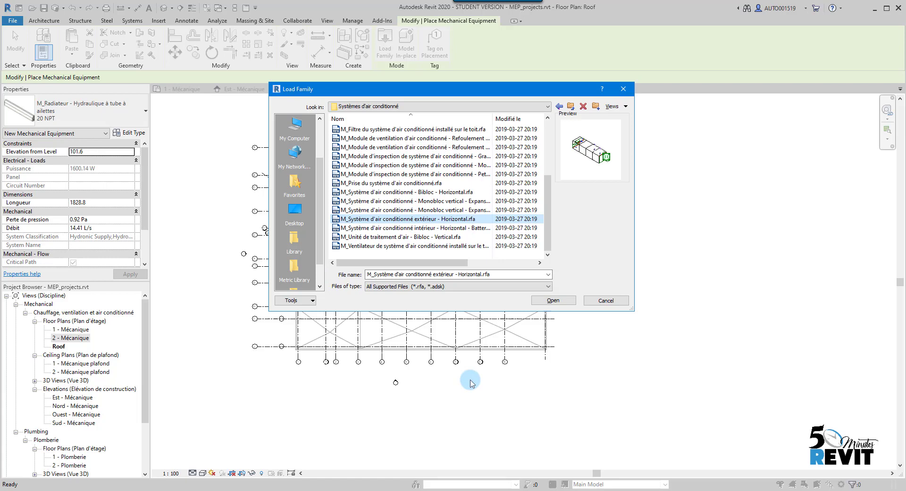
- Load the exterior horizontal AC unit, place it near grid 10, and edit its elevation from level
click(553, 301)
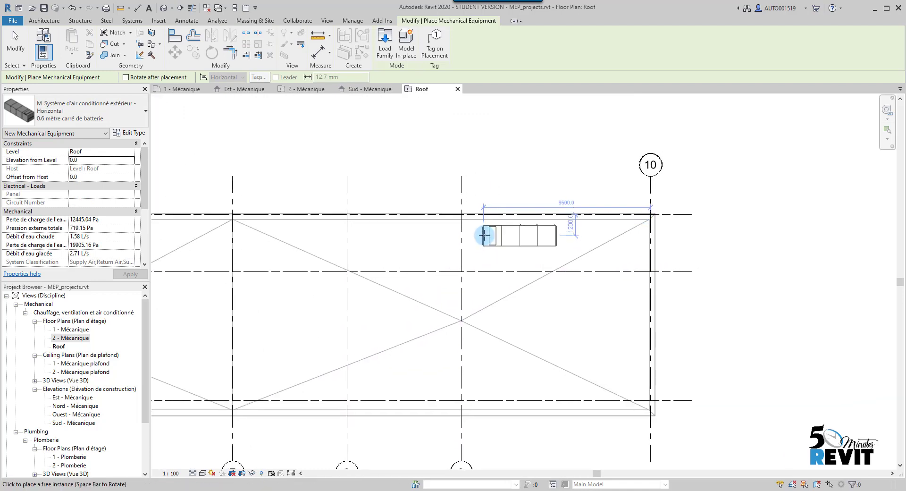
click(483, 235)
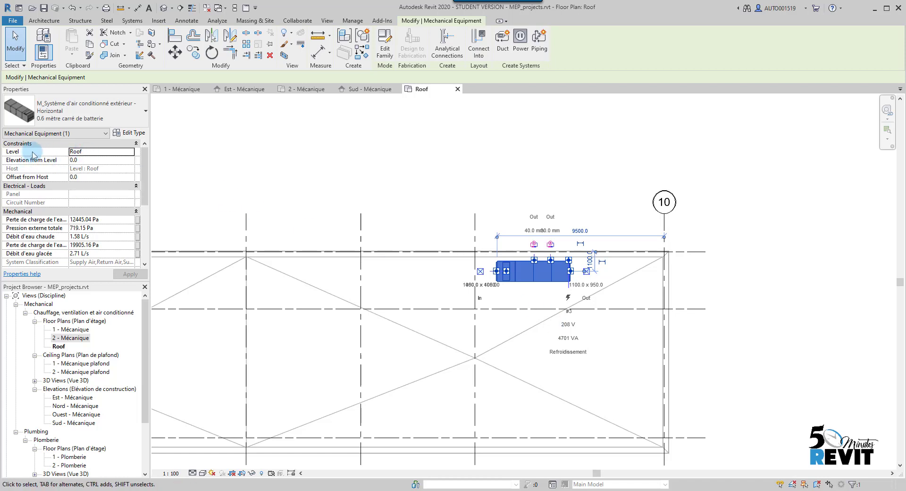
mouse_move(51, 161)
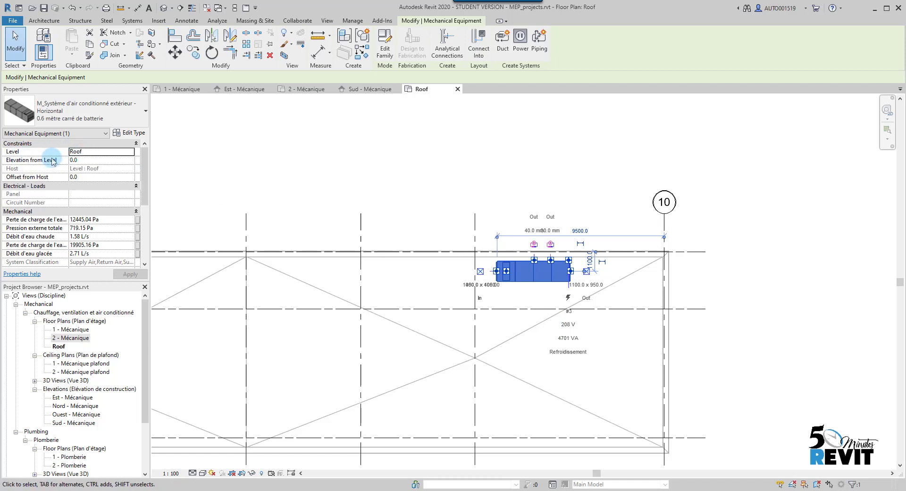
mouse_move(24, 163)
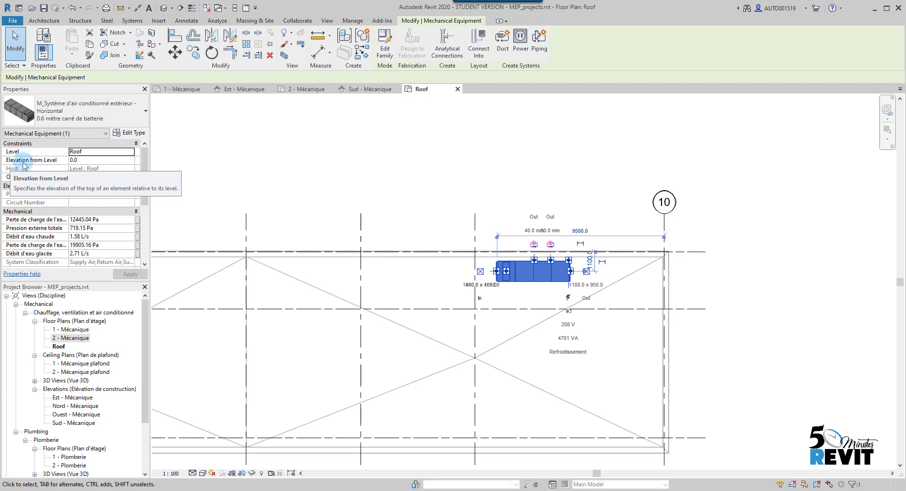
click(85, 160)
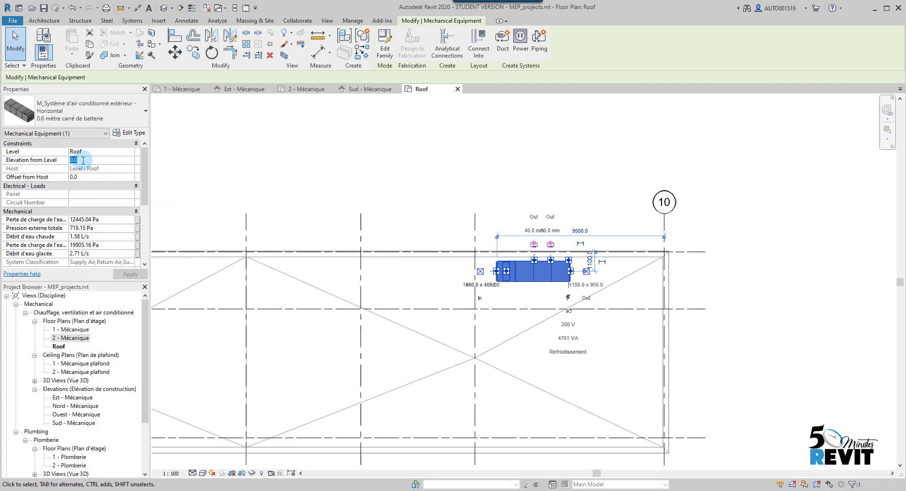
mouse_move(37, 166)
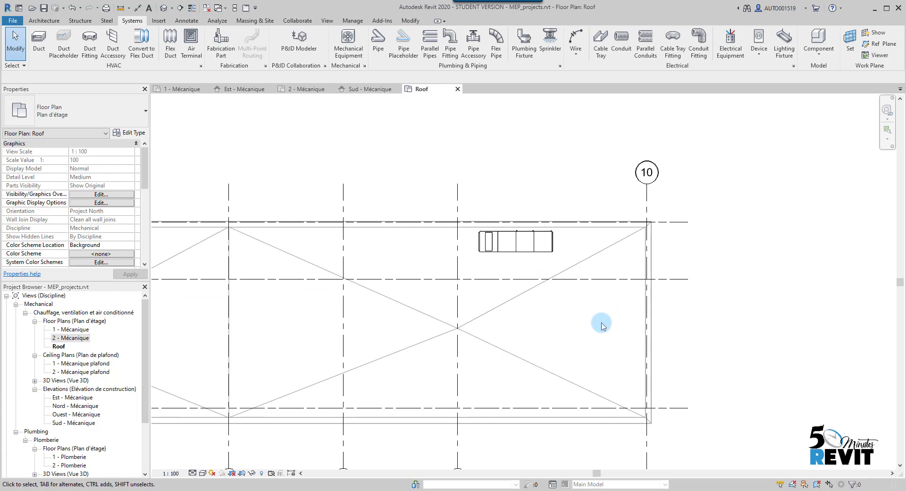
mouse_move(617, 311)
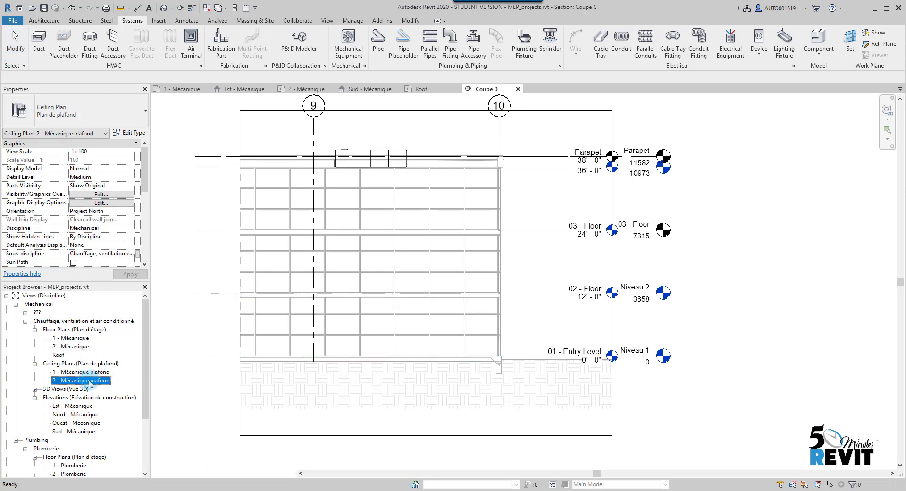
- Open the 2 - Mécanique plafond plan and choose the VAV Taille 5 - Entrée 400 mm type
double_click(81, 380)
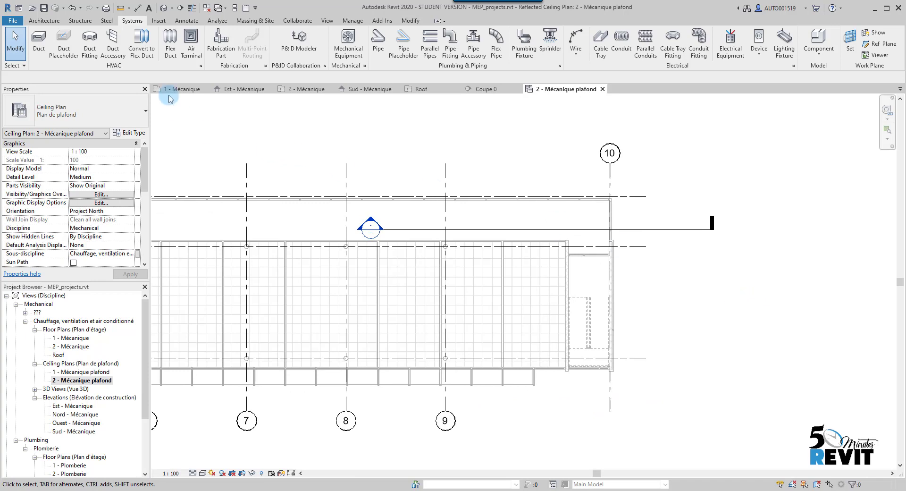
mouse_move(348, 48)
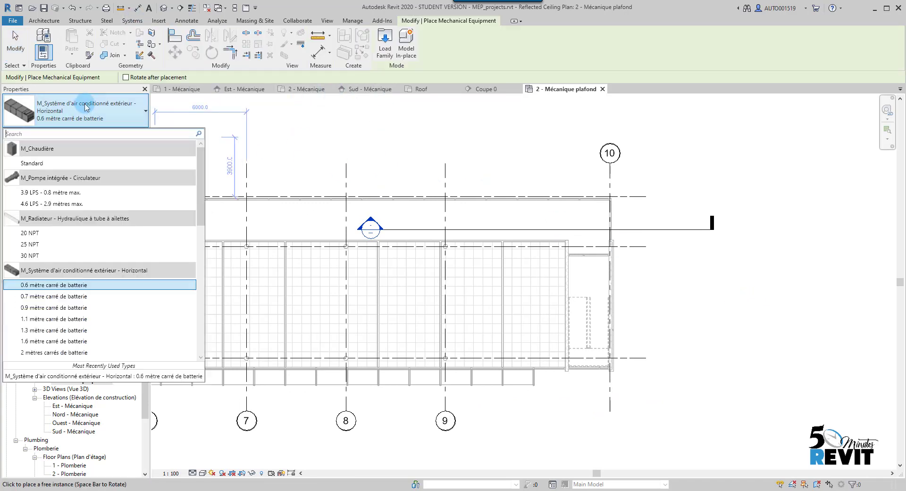
scroll(down, 3)
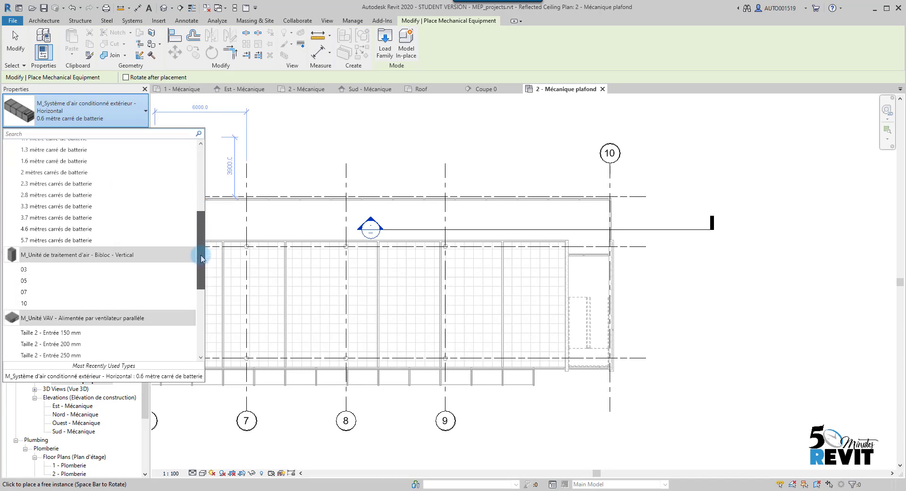
scroll(down, 3)
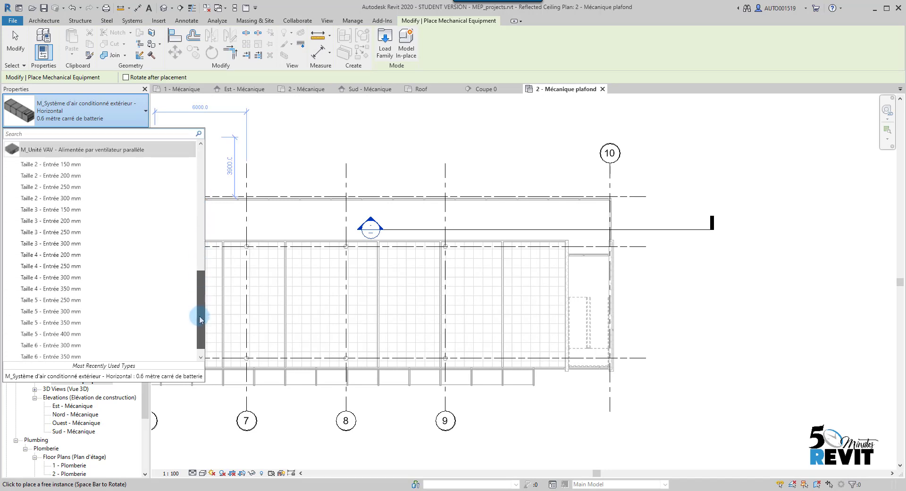
mouse_move(51, 321)
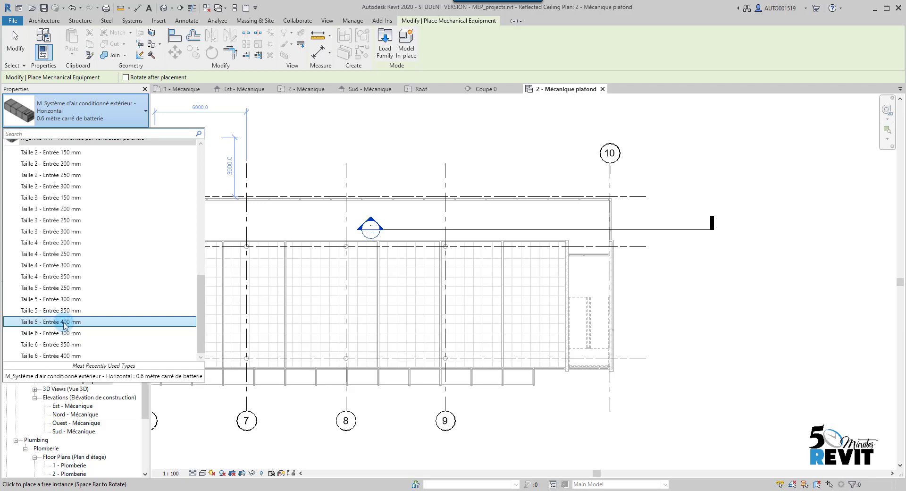
click(51, 321)
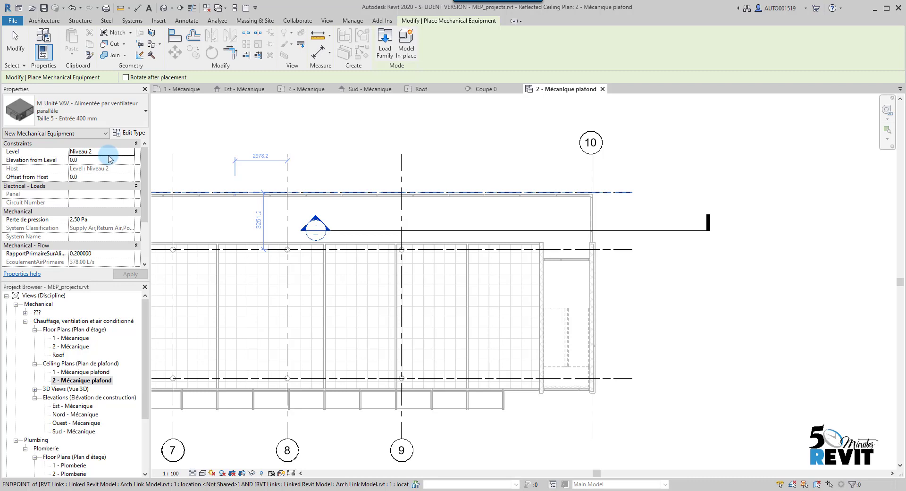
mouse_move(100, 188)
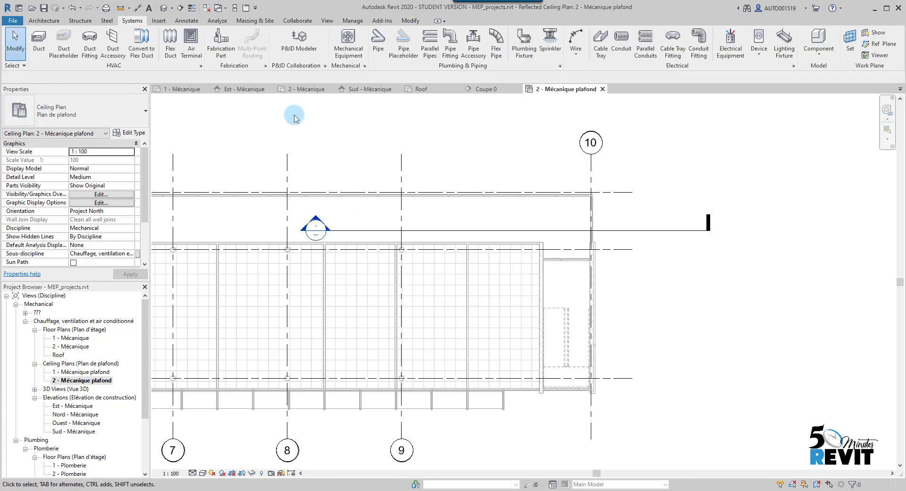
- Launch the Spot Elevation command on the level 2 ceiling plan
click(186, 20)
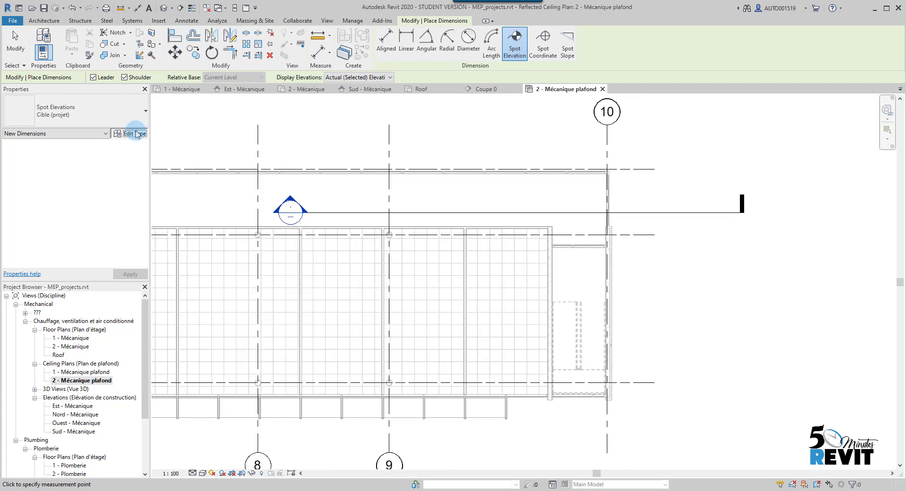
- Set the Cible (projet) spot elevation type's Elevation Origin to Relative
click(133, 133)
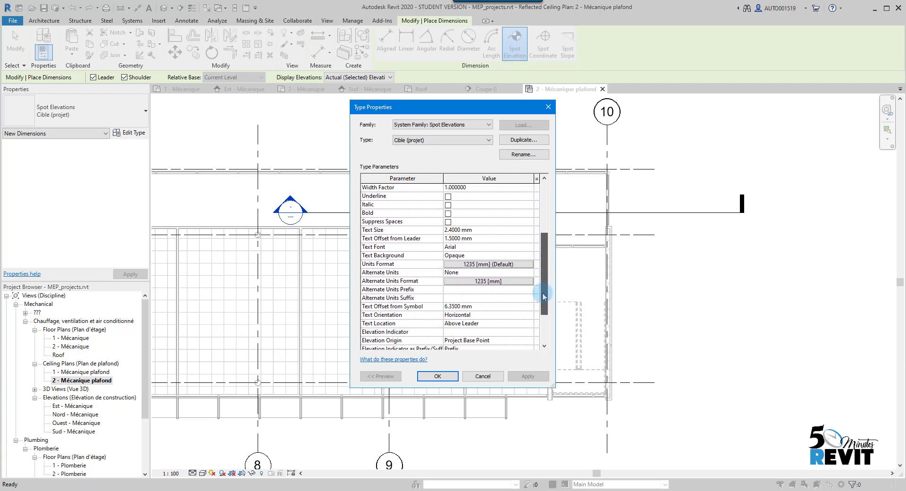
scroll(down, 3)
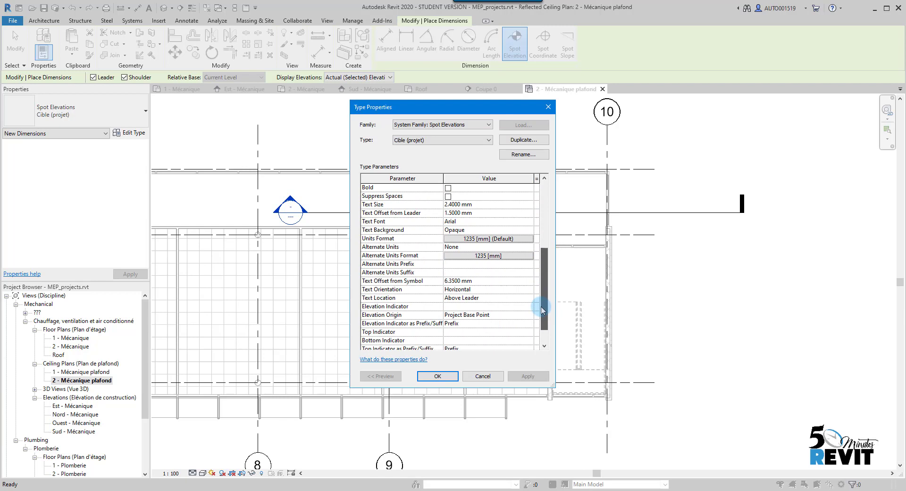
click(488, 314)
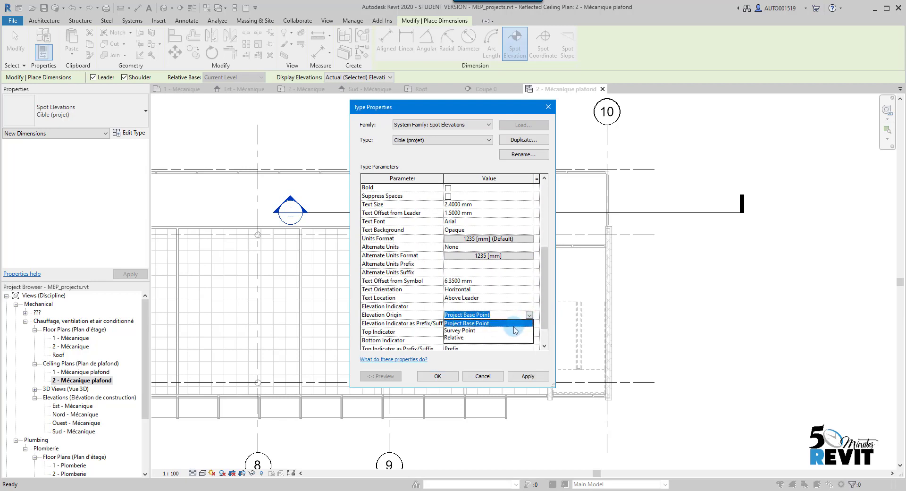
click(454, 337)
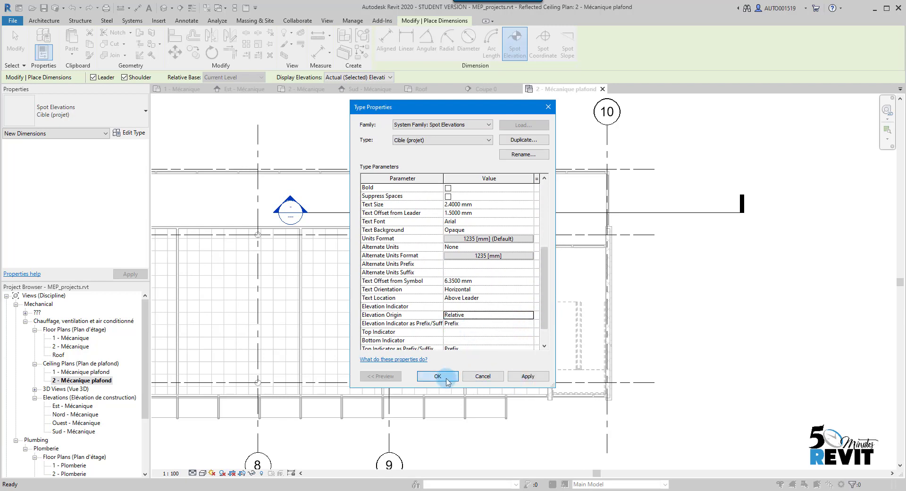
click(437, 376)
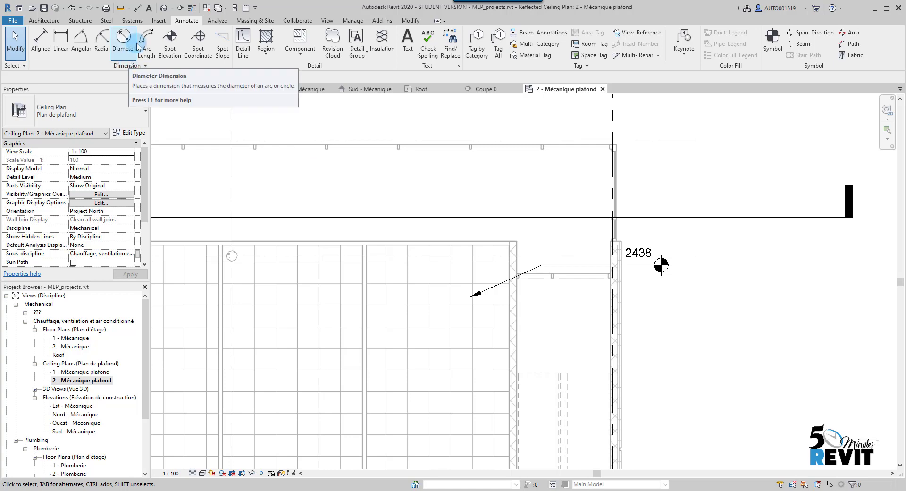
- Place a Taille 5 VAV unit near grid 10 at 2500 elevation from level
click(132, 21)
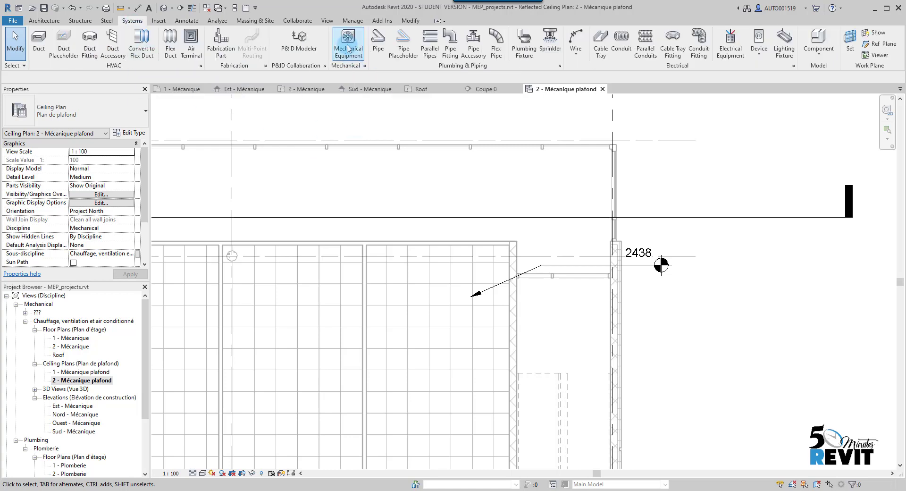
click(347, 43)
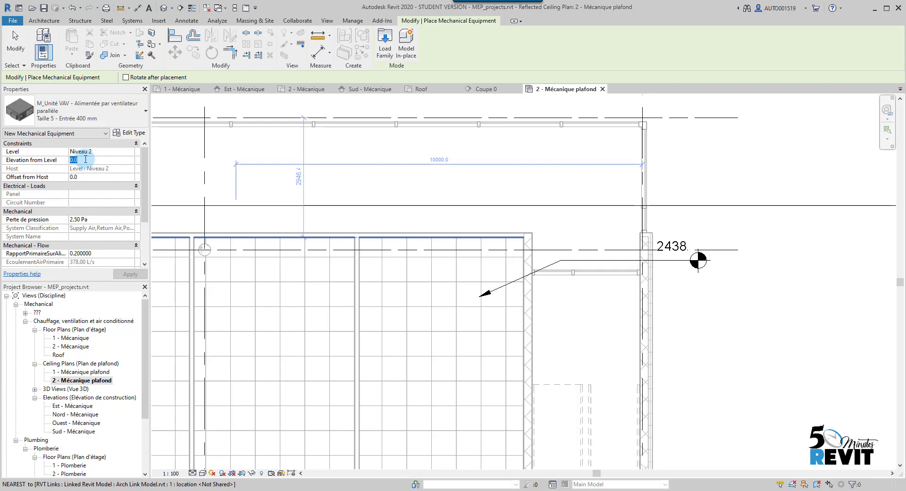
text(25)
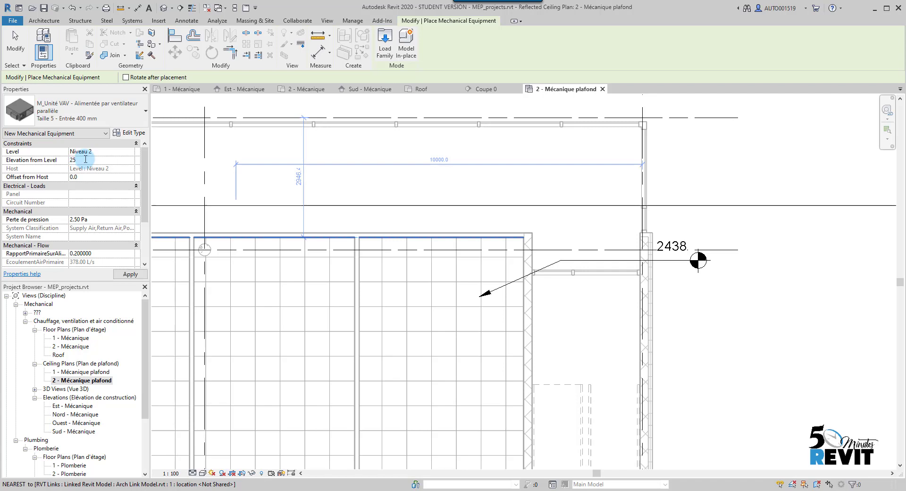
text(2500.0)
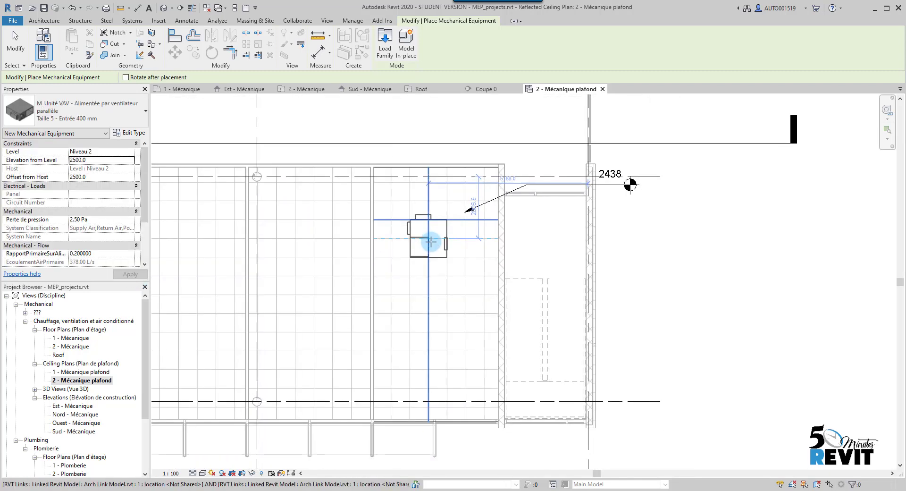
drag(430, 241, 410, 211)
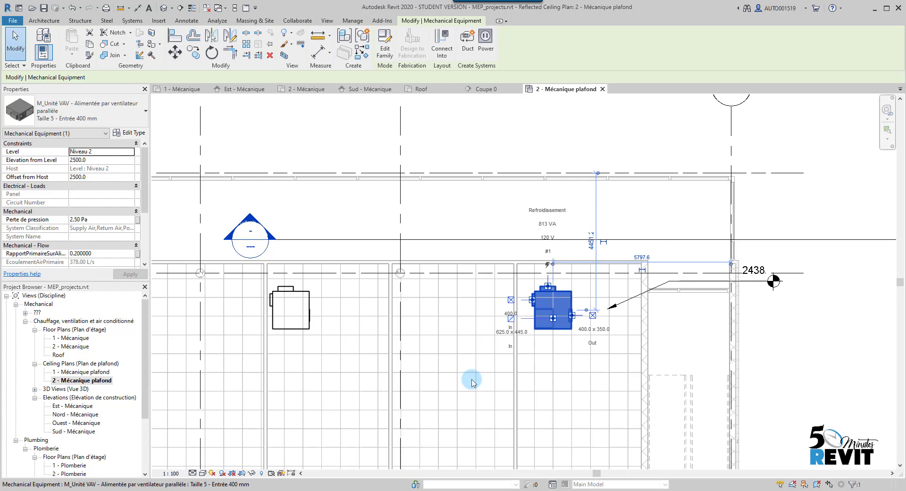
mouse_move(771, 397)
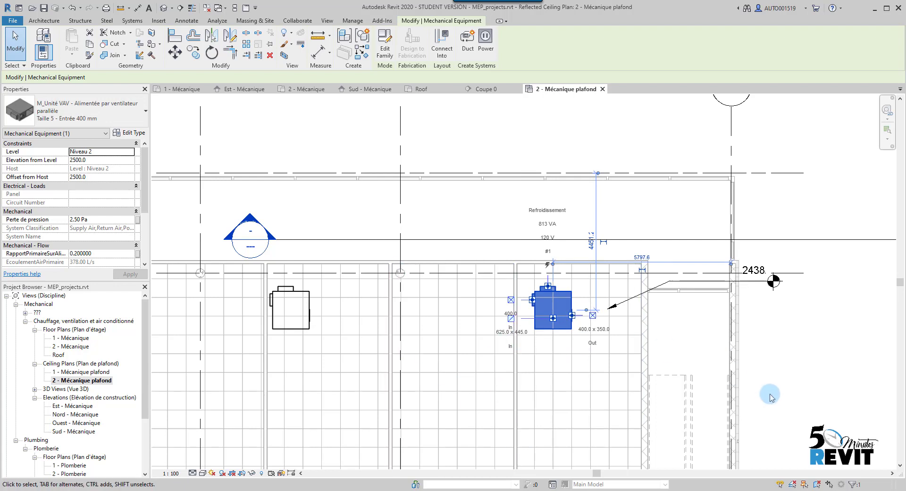